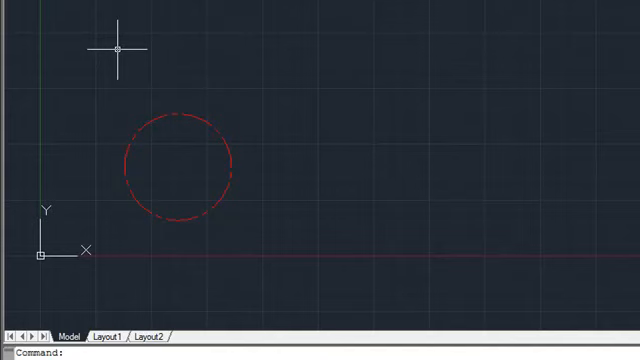
Step: Select the red dashed circle and show its shortcut menu with Add Selected and Select Similar
{"action": "left_click", "coordinate": [176, 164]}
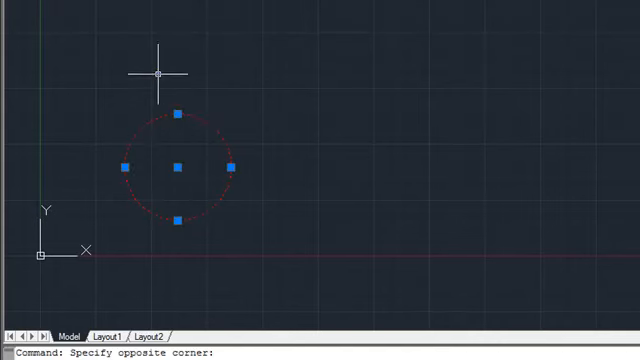
{"action": "right_click", "coordinate": [162, 78]}
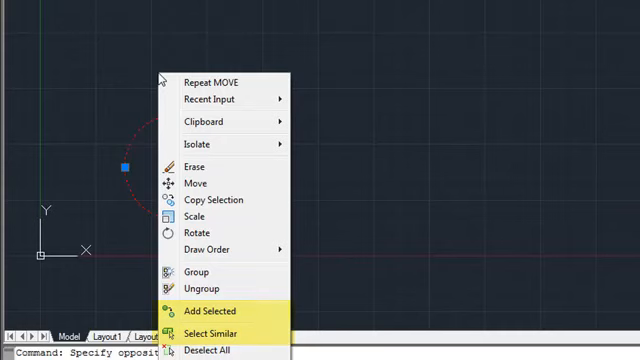
{"action": "mouse_move", "coordinate": [210, 333]}
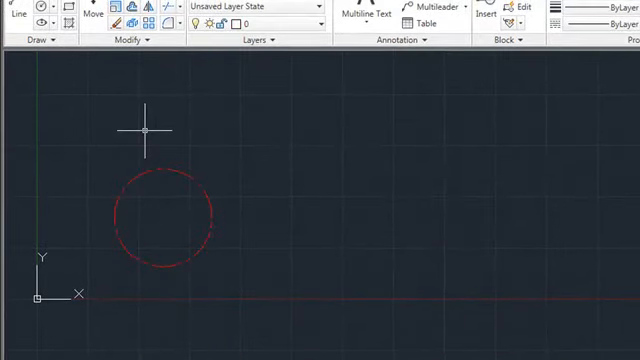
Step: Launch the CIRCLE command so it prompts for a center point
{"action": "left_click", "coordinate": [250, 22]}
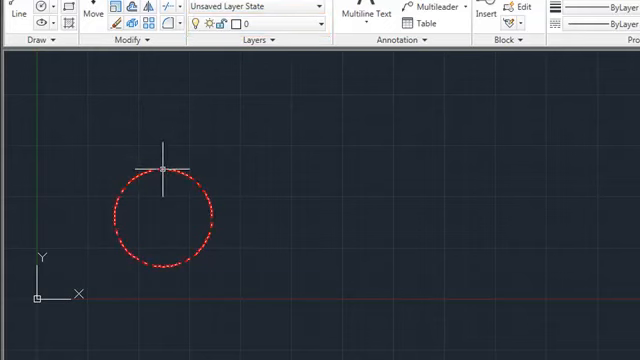
{"action": "mouse_move", "coordinate": [164, 177]}
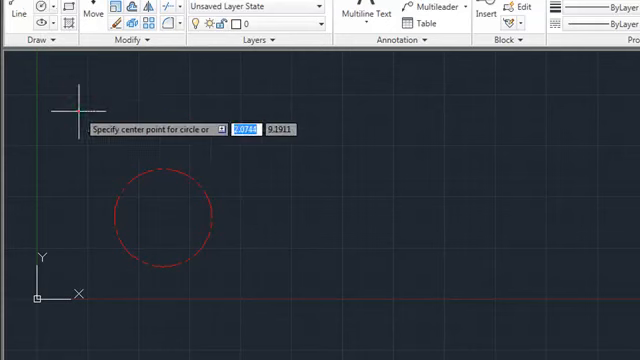
Step: Place a solid white circle at upper left and a dashed red CENTER-layer circle beside it
{"action": "left_click", "coordinate": [78, 113]}
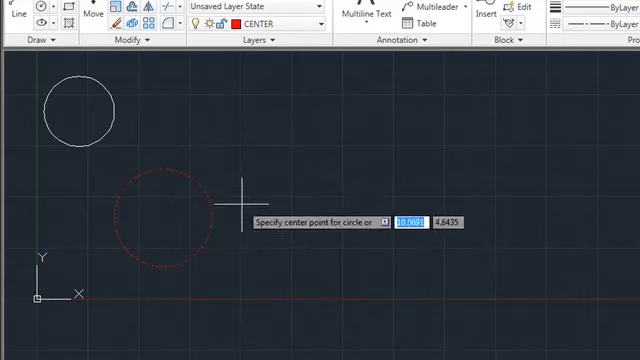
{"action": "mouse_move", "coordinate": [195, 115]}
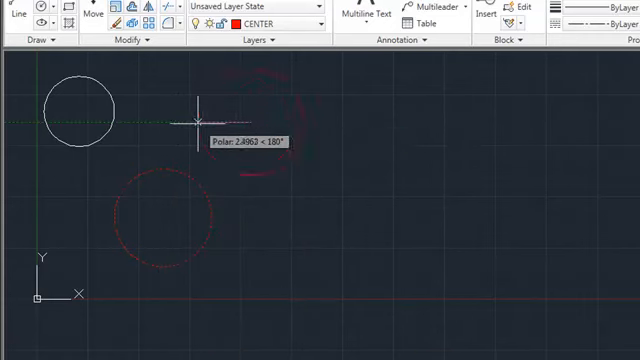
{"action": "left_click", "coordinate": [193, 125]}
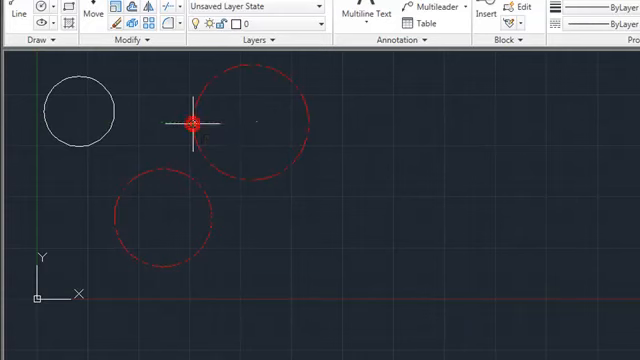
{"action": "mouse_move", "coordinate": [257, 122]}
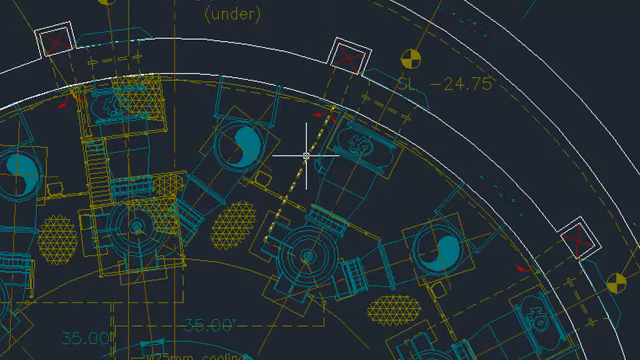
Step: Choose Select Similar from the dashed line's shortcut menu in the floor plan
{"action": "right_click", "coordinate": [300, 160]}
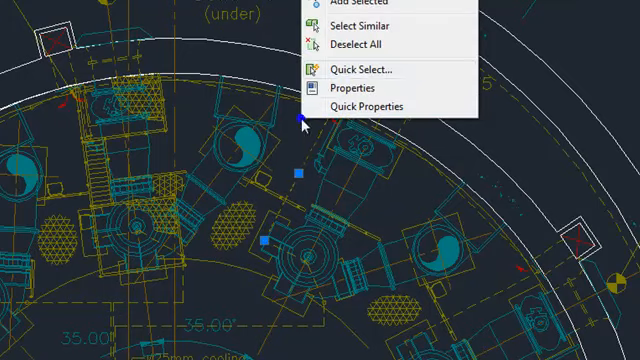
{"action": "left_click", "coordinate": [369, 28]}
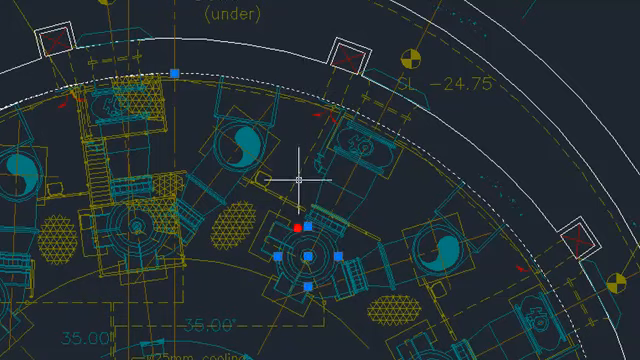
Step: Repeat Select Similar on the dashed arc and round fixture, then right-click the selection
{"action": "right_click", "coordinate": [300, 180]}
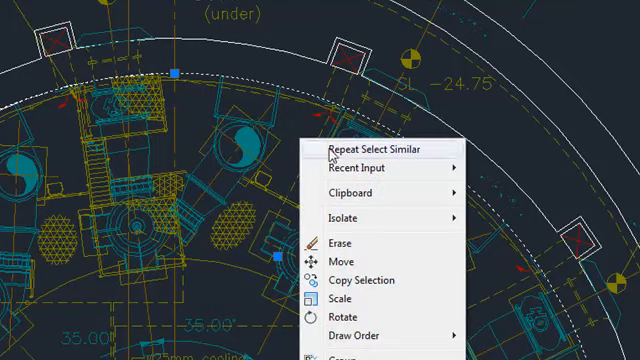
{"action": "left_click", "coordinate": [355, 149]}
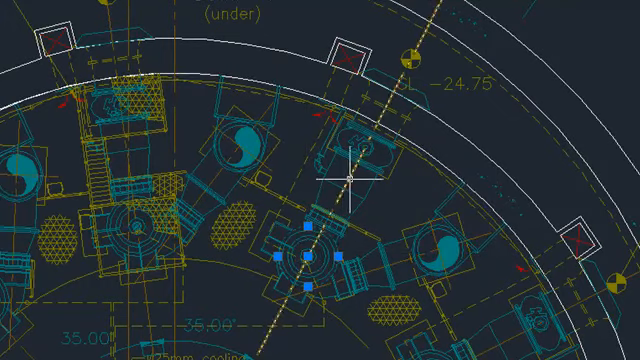
{"action": "right_click", "coordinate": [345, 178]}
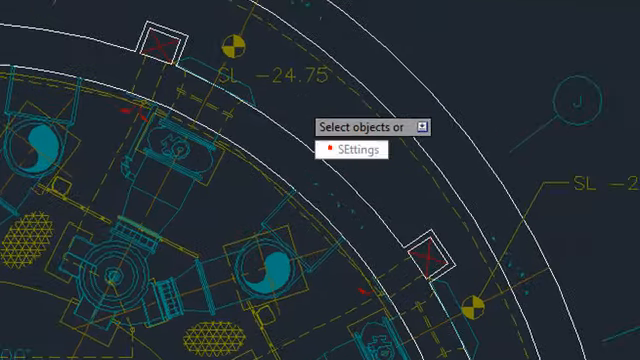
Step: In SELECTSIMILAR settings, tick Linetype alongside Layer and Name, then confirm with OK
{"action": "left_click", "coordinate": [345, 148]}
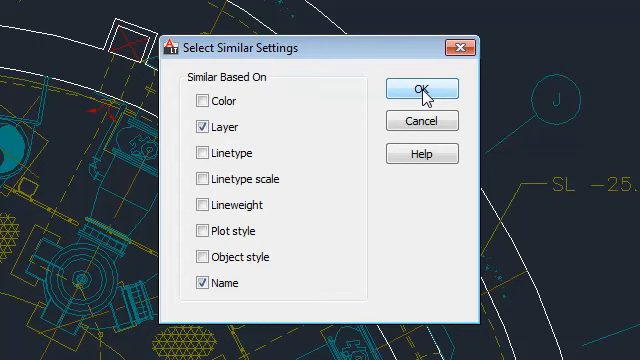
{"action": "mouse_move", "coordinate": [250, 151]}
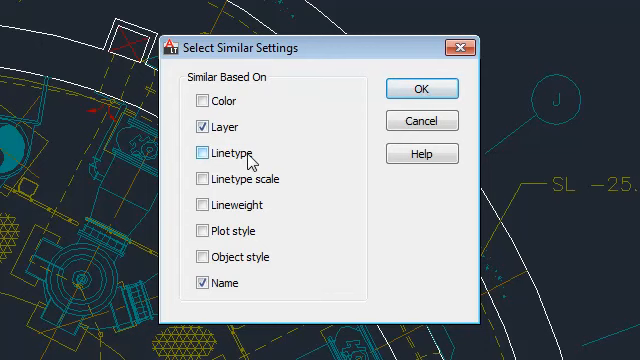
{"action": "left_click", "coordinate": [198, 154]}
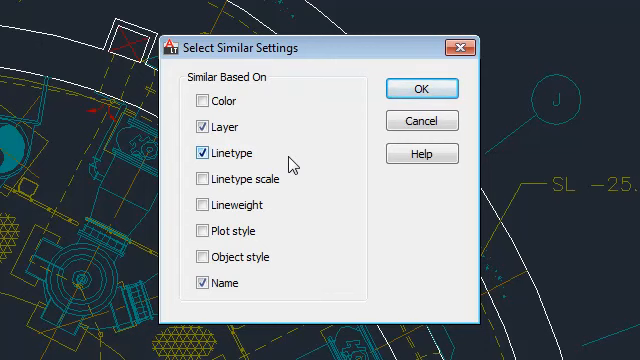
{"action": "left_click", "coordinate": [422, 88]}
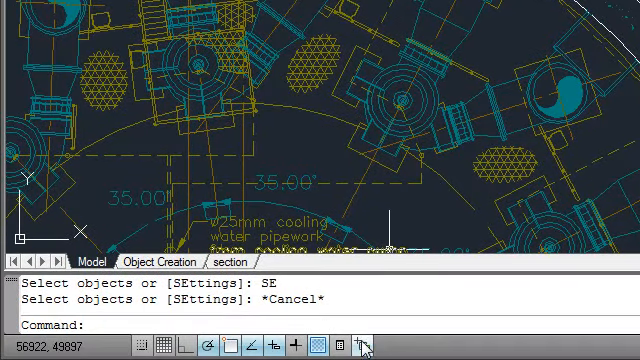
Step: Turn on Selection Cycling and list the overlapping objects at a point on the plan
{"action": "left_click", "coordinate": [366, 344]}
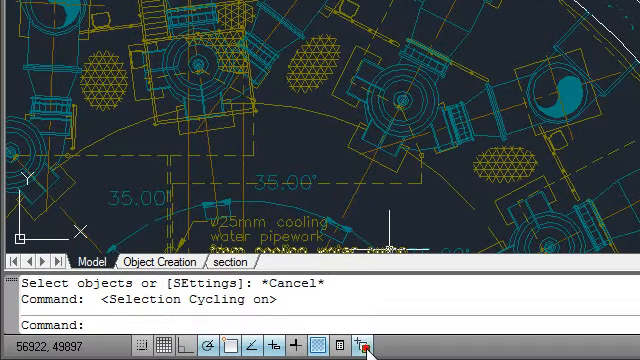
{"action": "mouse_move", "coordinate": [258, 103]}
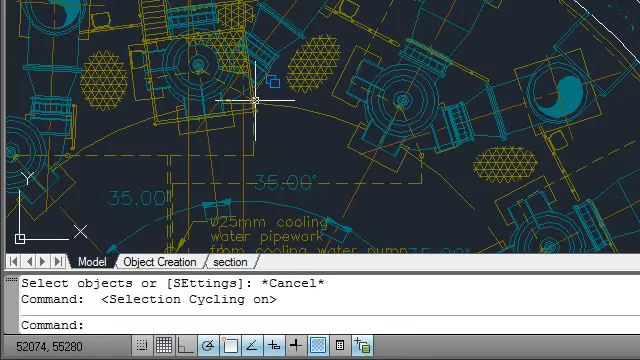
{"action": "mouse_move", "coordinate": [230, 78]}
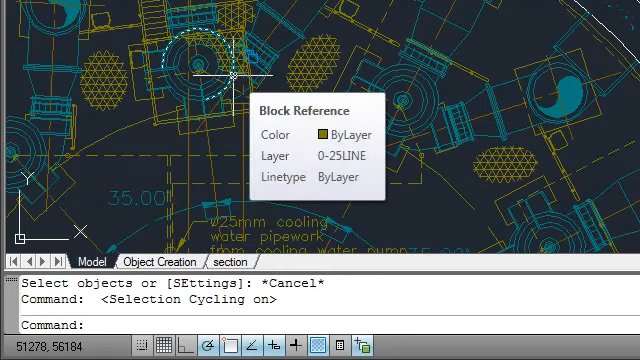
{"action": "left_click", "coordinate": [230, 78]}
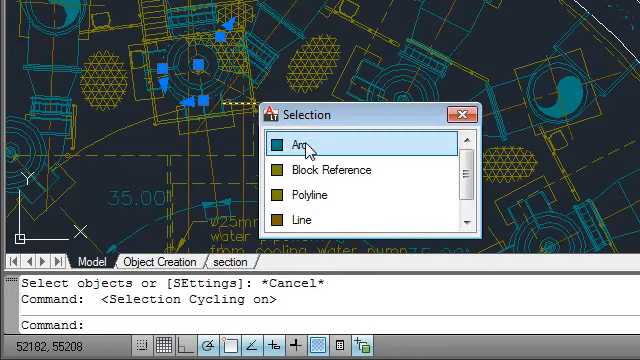